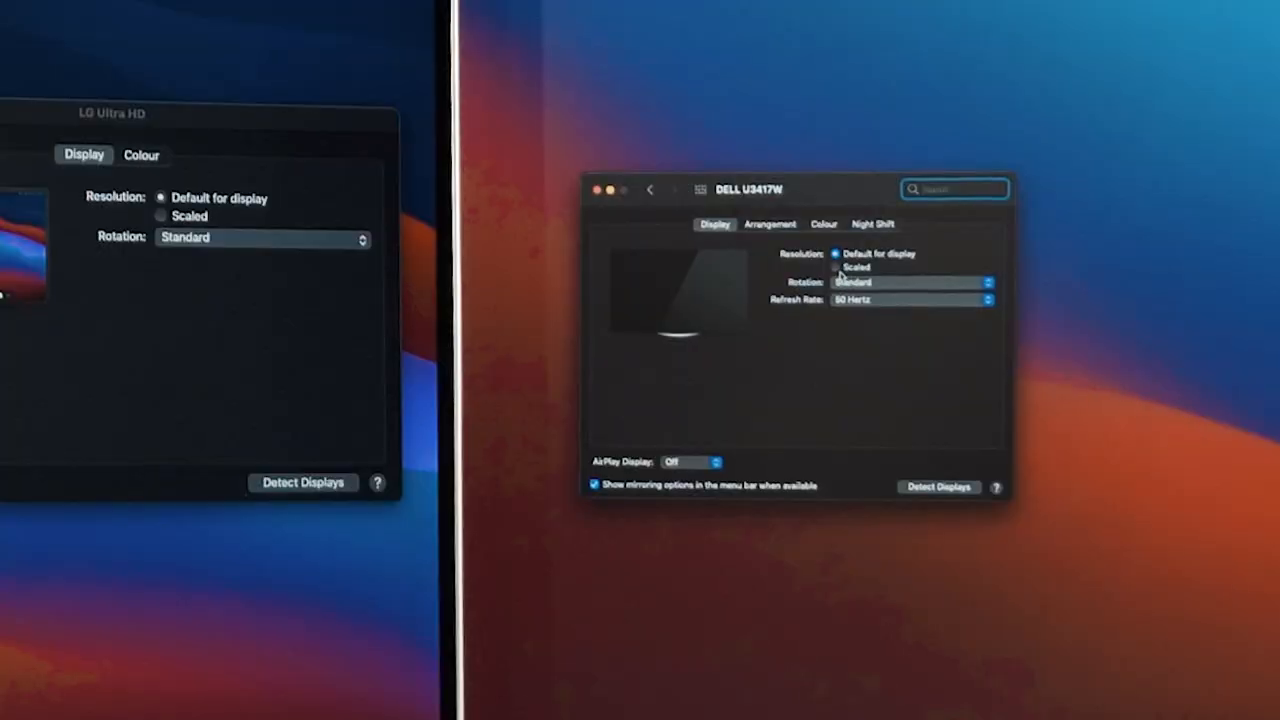
Step: Set the Dell U3417W to scaled 3440 × 1440 at its highest refresh rate, then select the LG Ultra HD
click(836, 268)
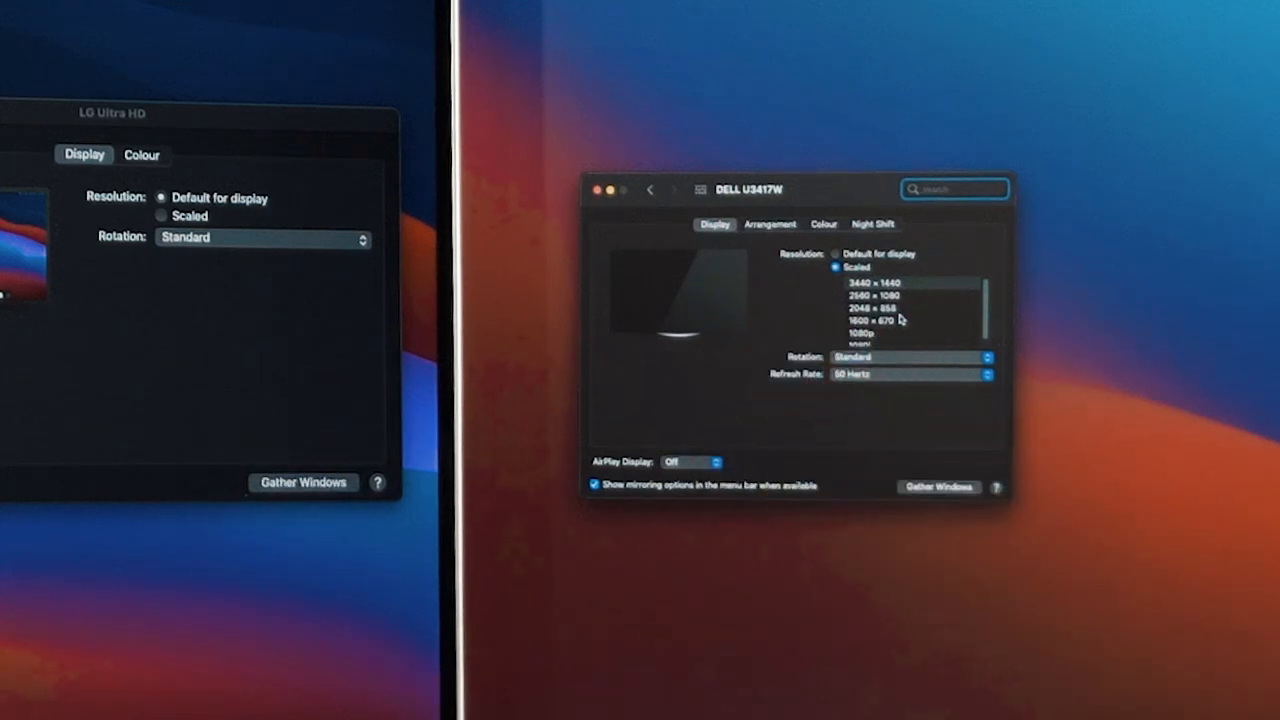
click(910, 374)
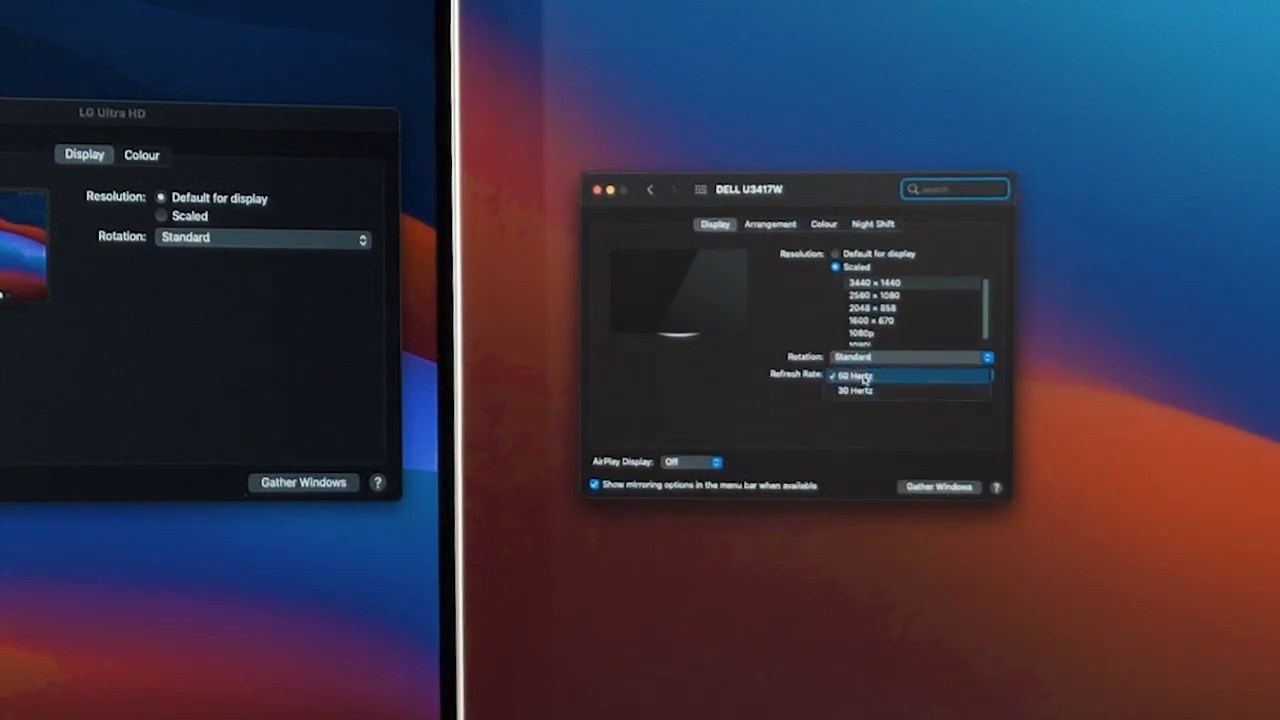
click(856, 376)
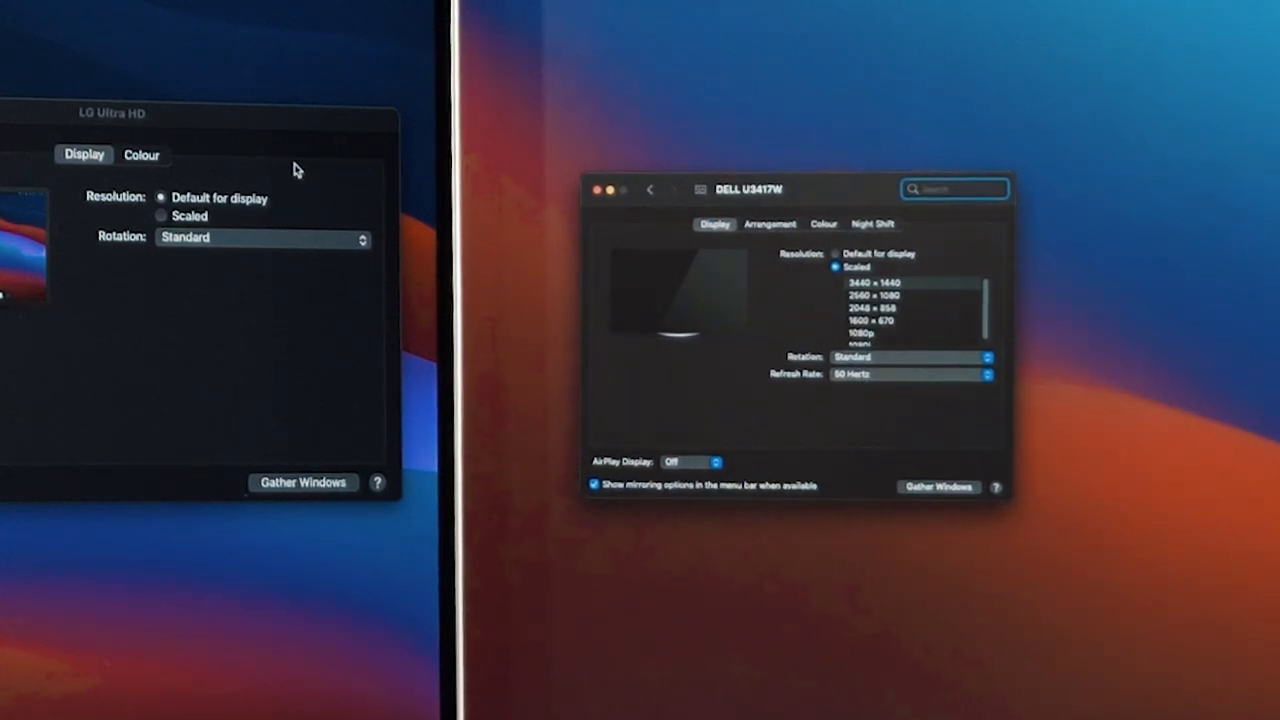
mouse_move(296, 124)
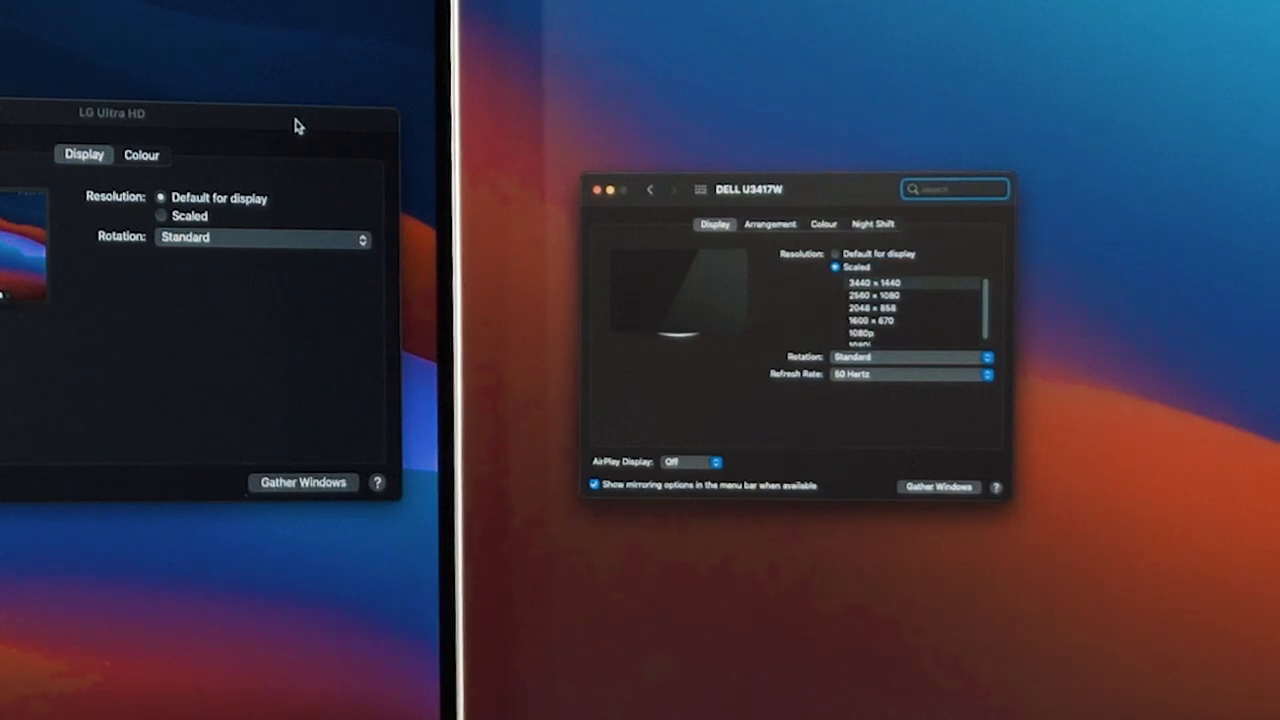
click(160, 198)
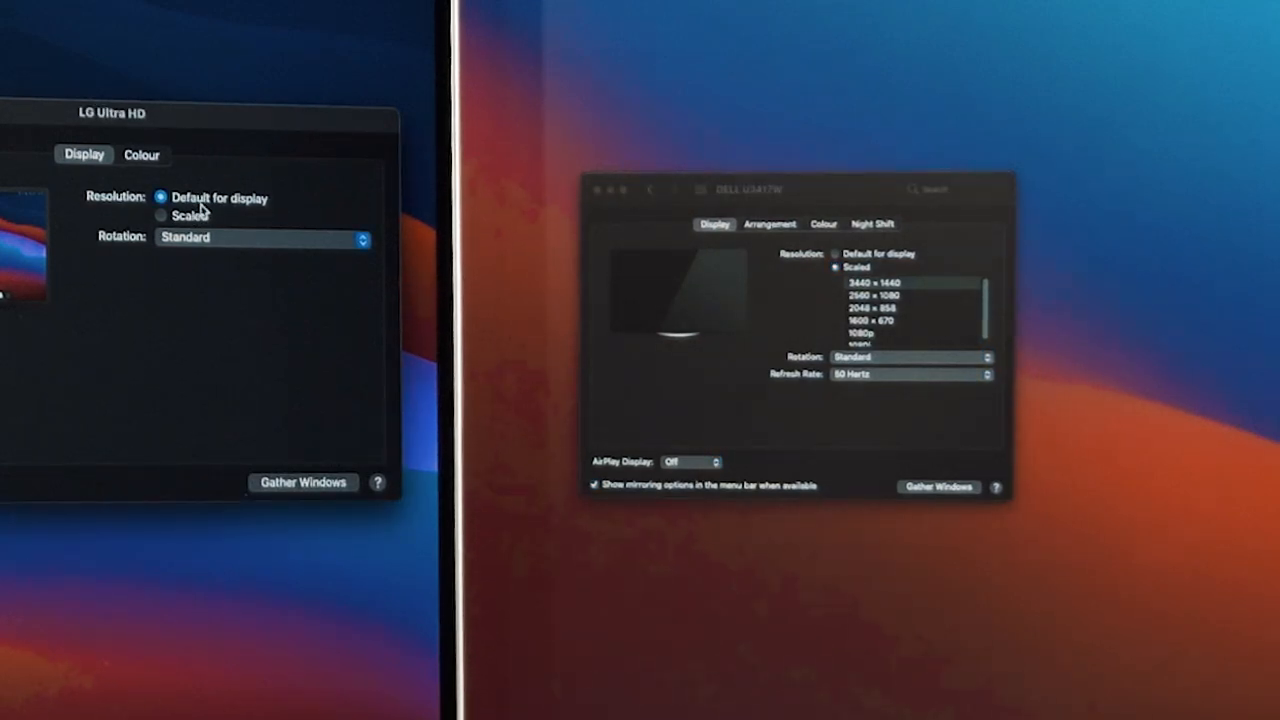